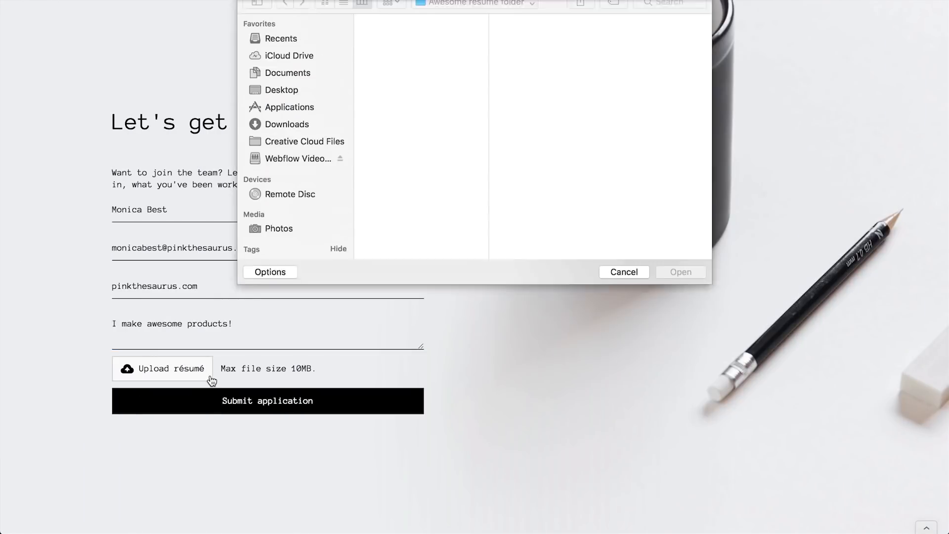
Close the File Upload quick settings popover, leaving the upload field at its defaults.
{"action": "left_click", "coordinate": [679, 271]}
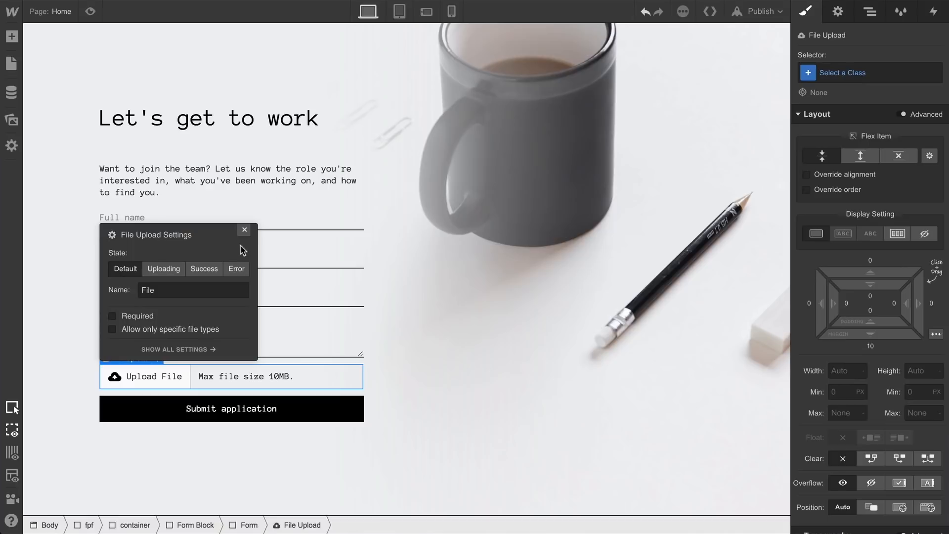
{"action": "left_click", "coordinate": [245, 229]}
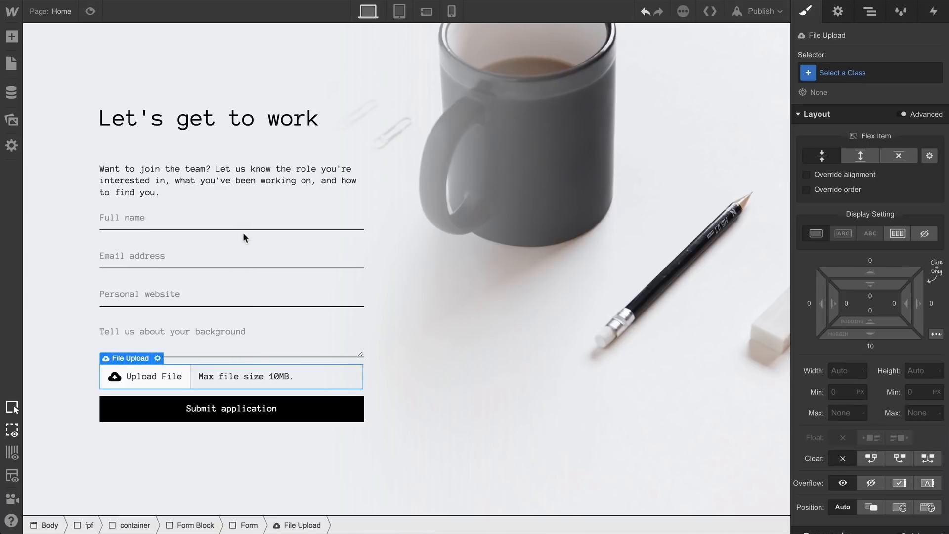
{"action": "mouse_move", "coordinate": [170, 380]}
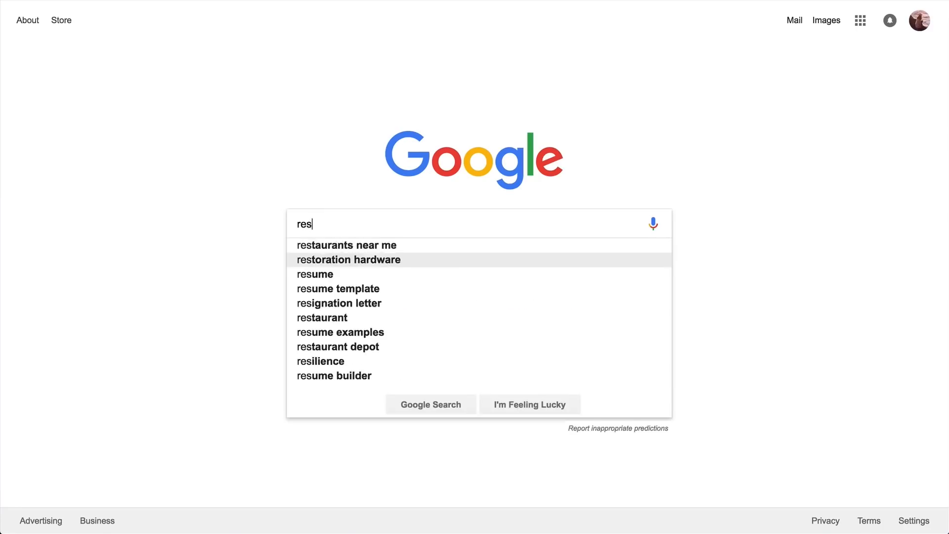
Open the Webflow University 'Form file upload' article and scroll through its introduction.
{"action": "left_click", "coordinate": [315, 274]}
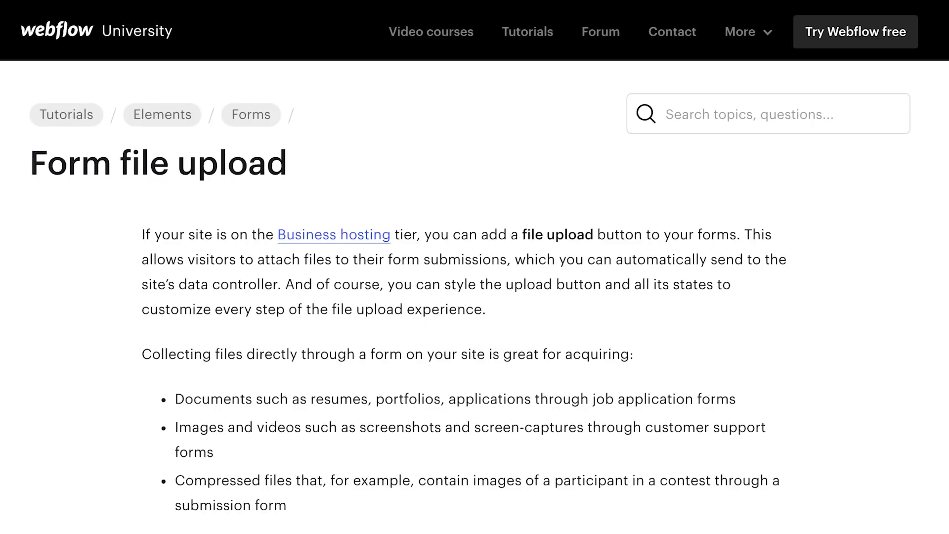
{"action": "scroll", "scroll_direction": "down", "scroll_amount": 3}
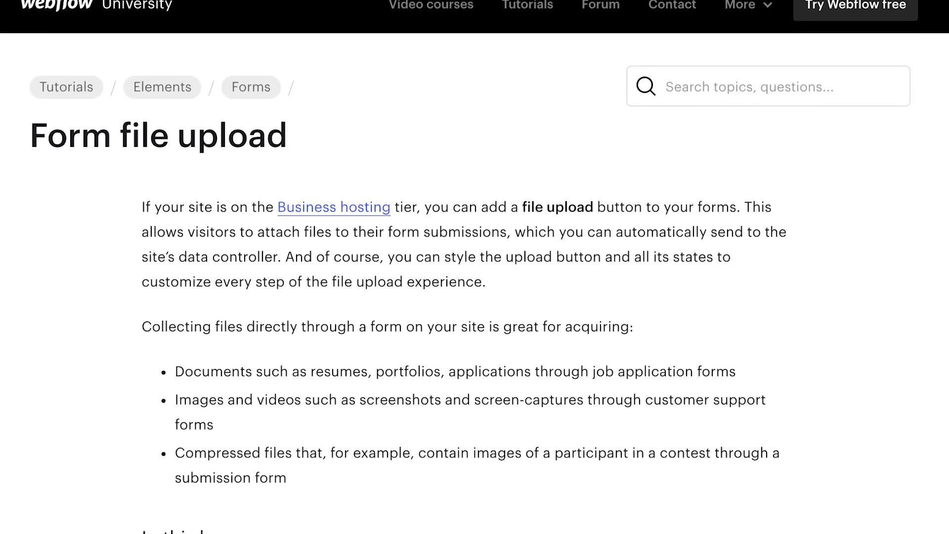
{"action": "scroll", "scroll_direction": "down", "scroll_amount": 3}
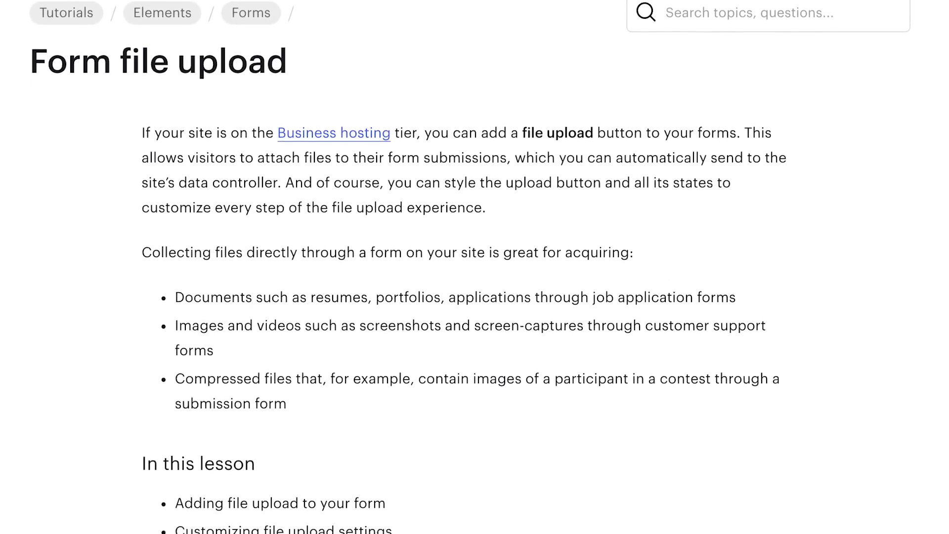
{"action": "scroll", "scroll_direction": "down", "scroll_amount": 3}
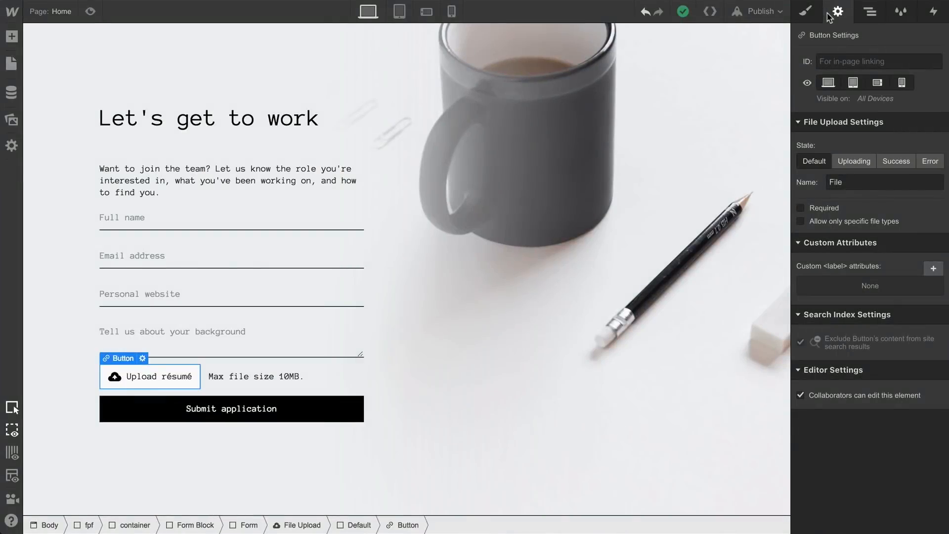
Name the upload field 'Upload résumé' and mark it required.
{"action": "left_click", "coordinate": [882, 182]}
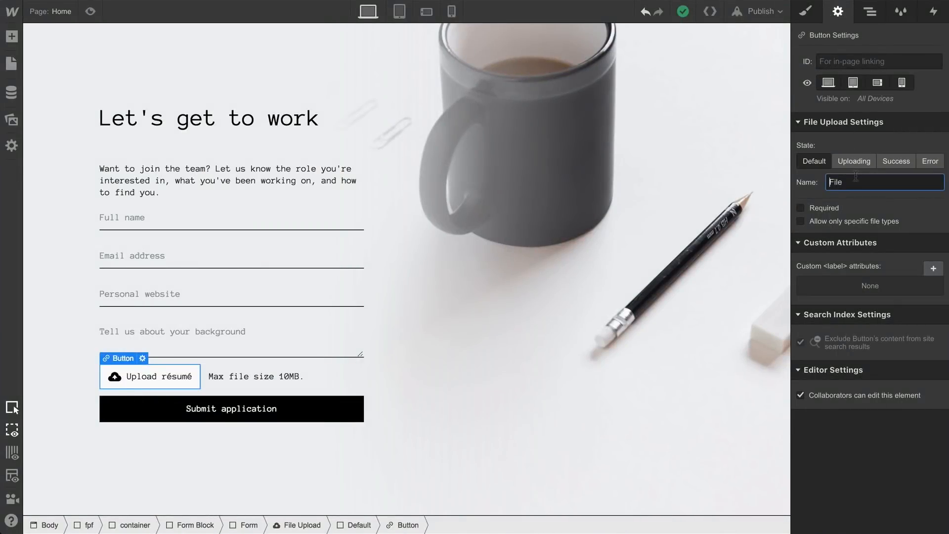
{"action": "type", "text": "Upload re"}
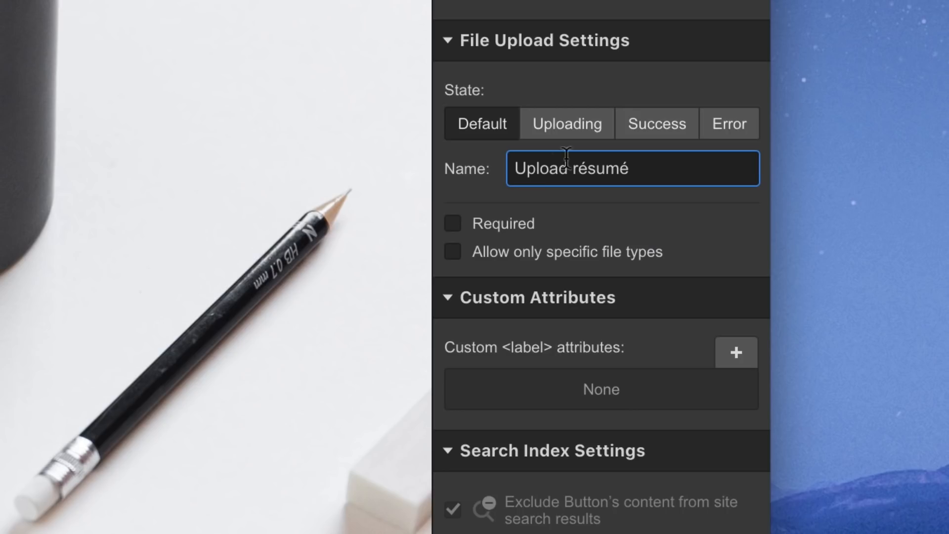
{"action": "left_click", "coordinate": [451, 224]}
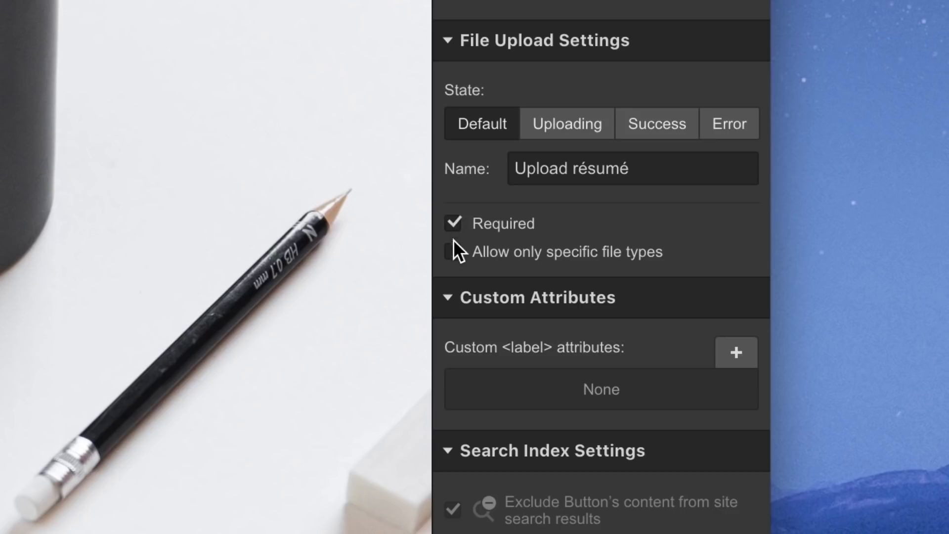
Restrict uploads to custom file types, entering .pdf, .gif.
{"action": "left_click", "coordinate": [452, 251]}
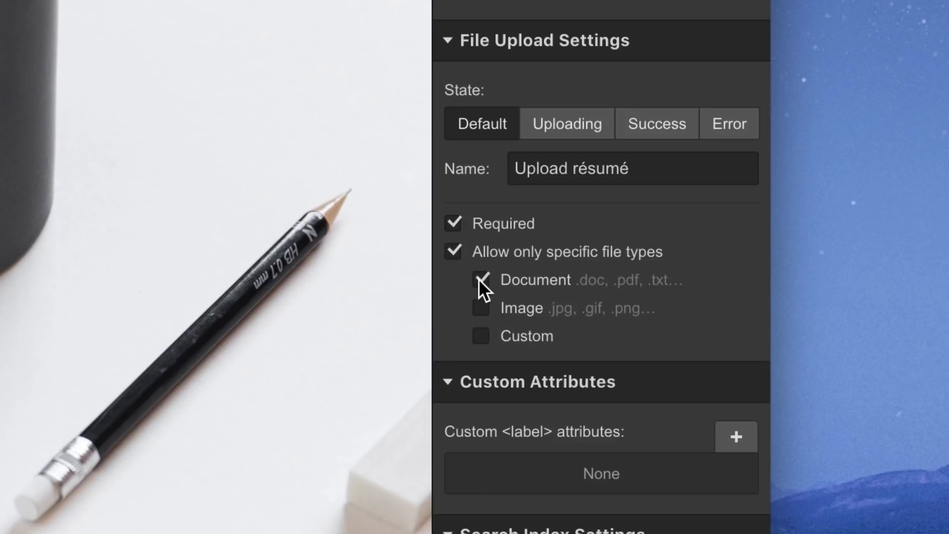
{"action": "left_click", "coordinate": [480, 336]}
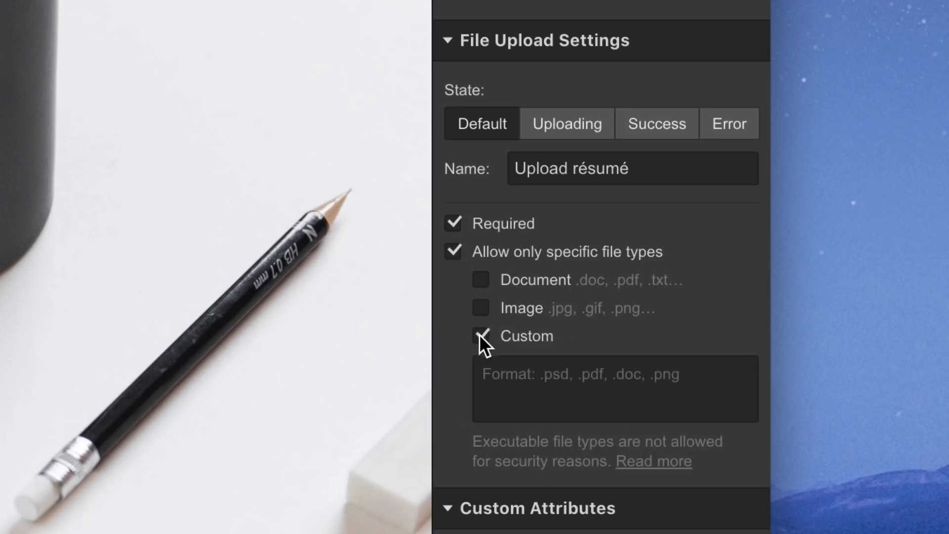
{"action": "type", "text": ".pdf"}
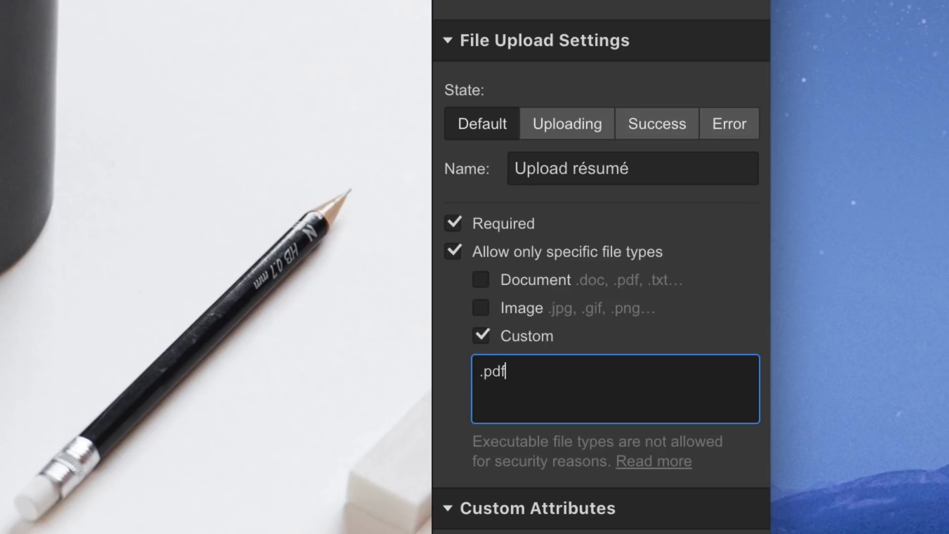
{"action": "type", "text": ", .gi"}
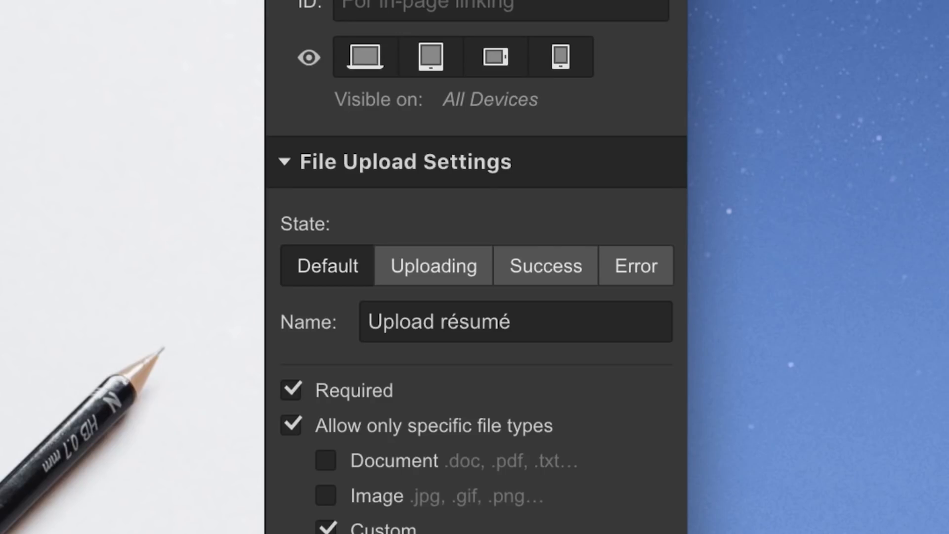
{"action": "mouse_move", "coordinate": [323, 366]}
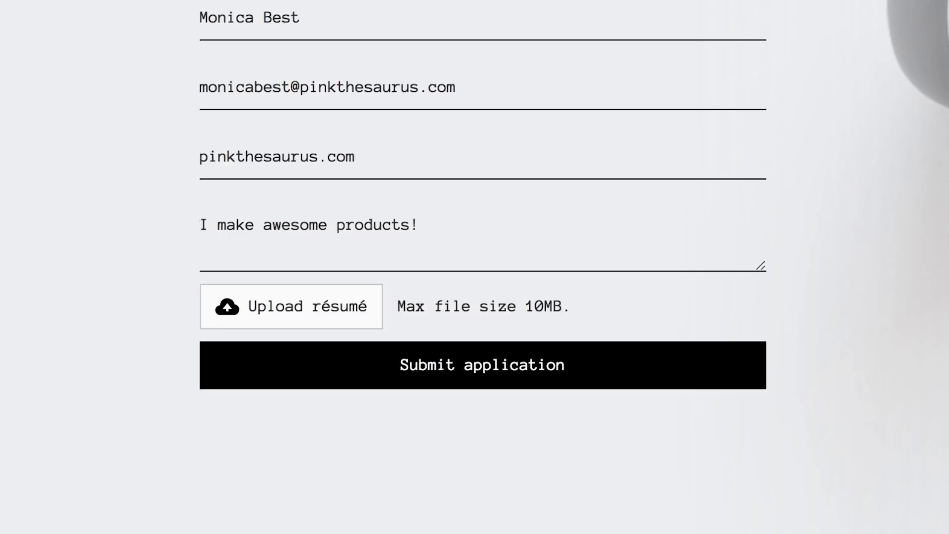
Show the upload's Error state, select the failed-upload message, and open its Error Messages options.
{"action": "left_click", "coordinate": [291, 307]}
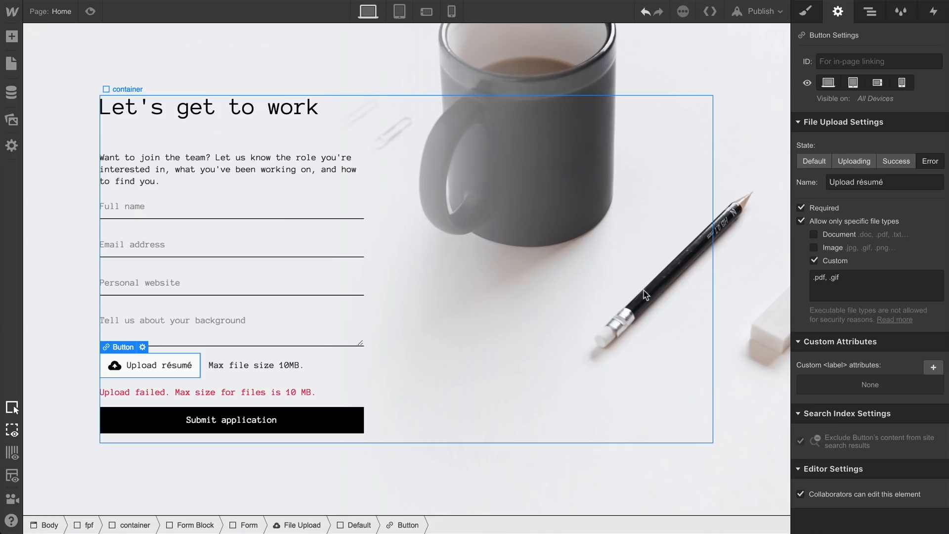
{"action": "left_click", "coordinate": [205, 392]}
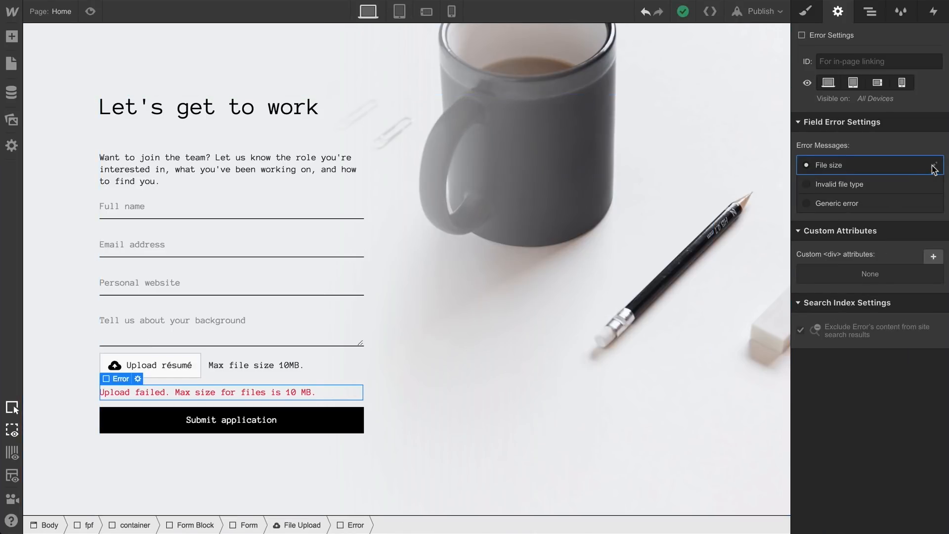
{"action": "left_click", "coordinate": [869, 165]}
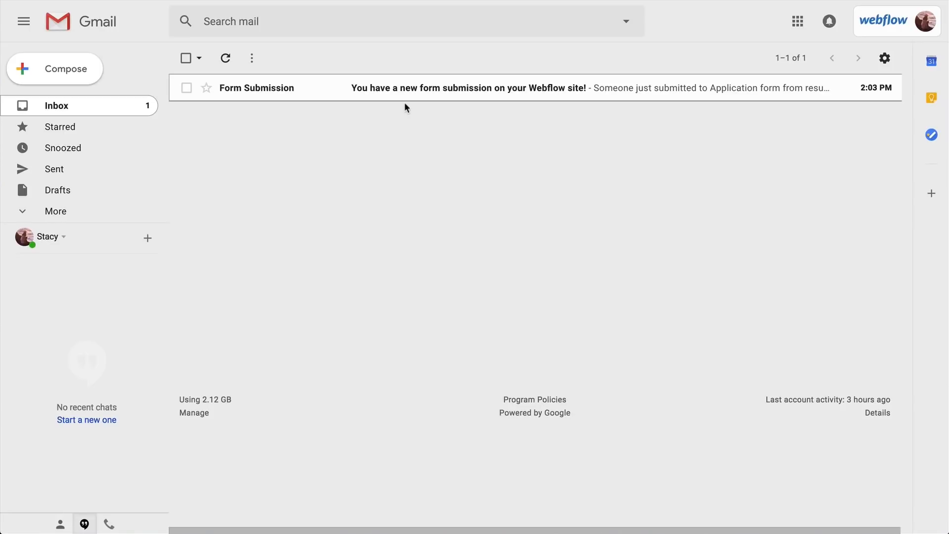
{"action": "left_click", "coordinate": [469, 88]}
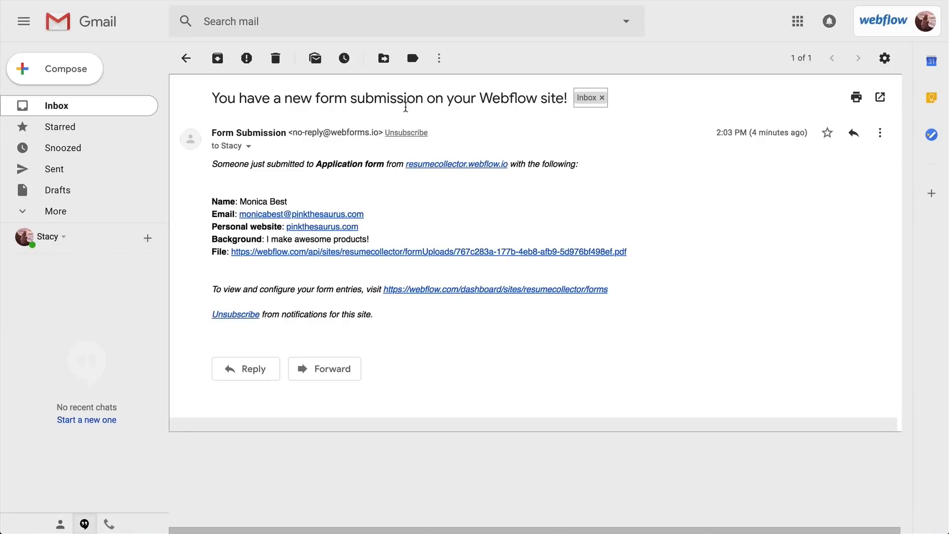
{"action": "mouse_move", "coordinate": [403, 191]}
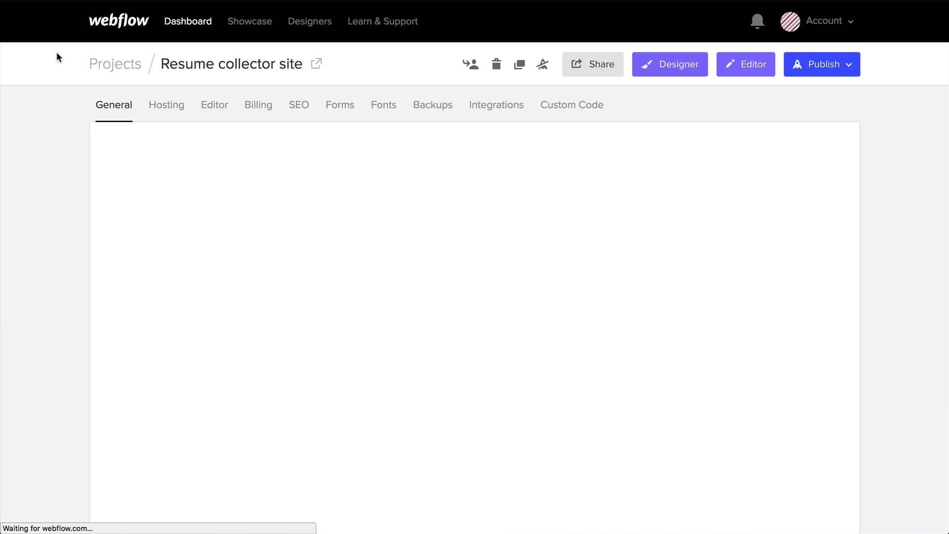
Show the Resume collector site's Forms tab and scroll through the form notification settings.
{"action": "left_click", "coordinate": [340, 105]}
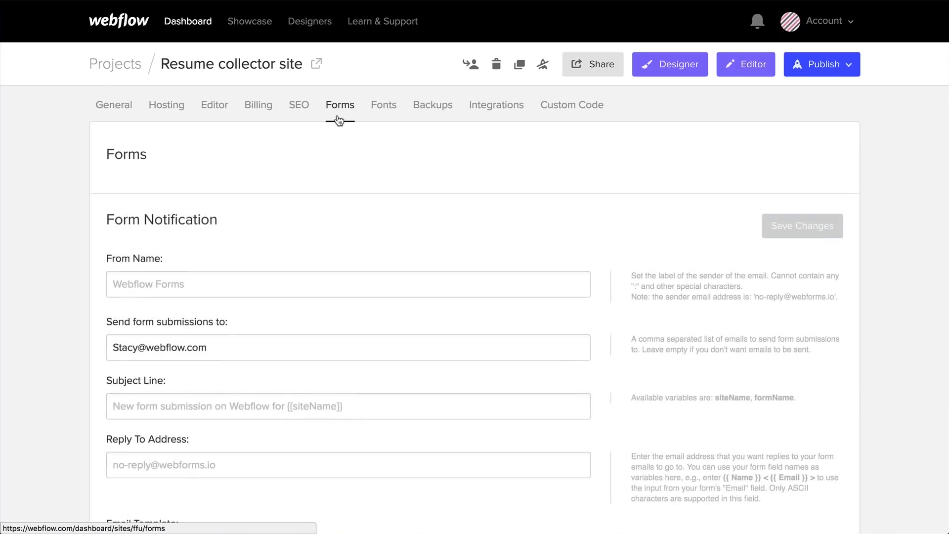
{"action": "scroll", "scroll_direction": "down", "scroll_amount": 3}
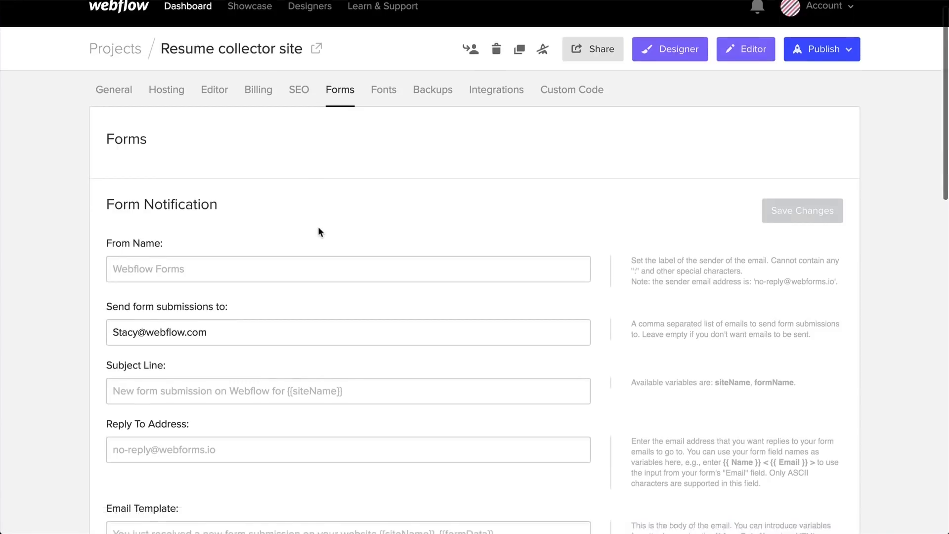
{"action": "scroll", "scroll_direction": "down", "scroll_amount": 3}
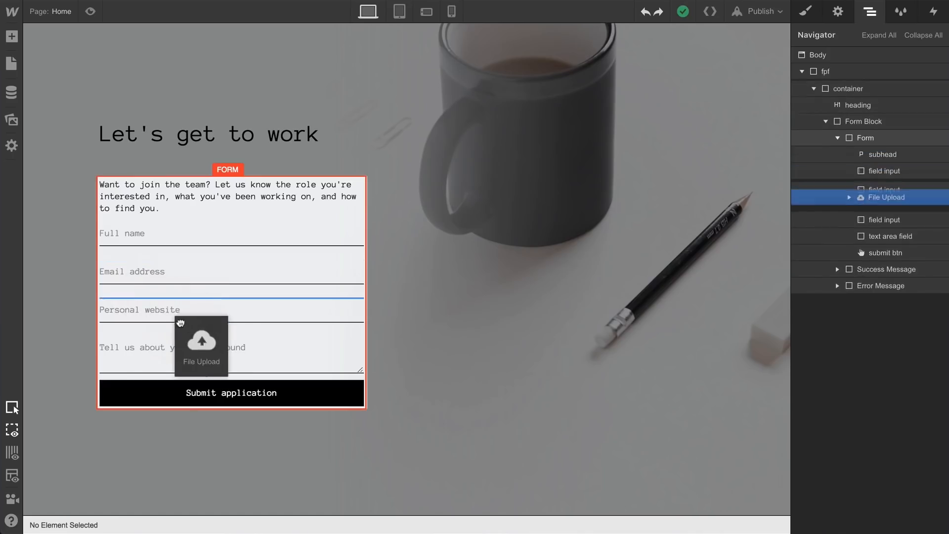
Start entering the custom file extension '.p' for the required upload field.
{"action": "type", "text": ".p"}
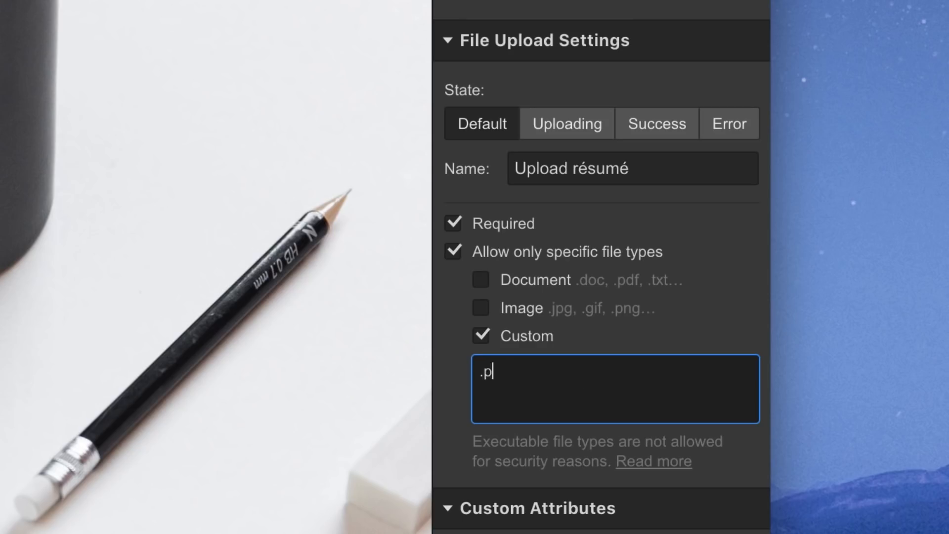